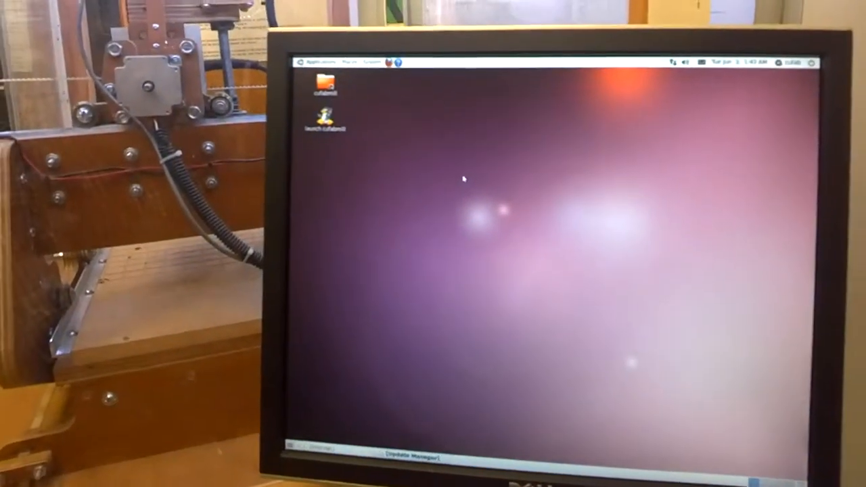
Open the Places menu in the Ubuntu top panel.
{"action": "left_click", "coordinate": [334, 139]}
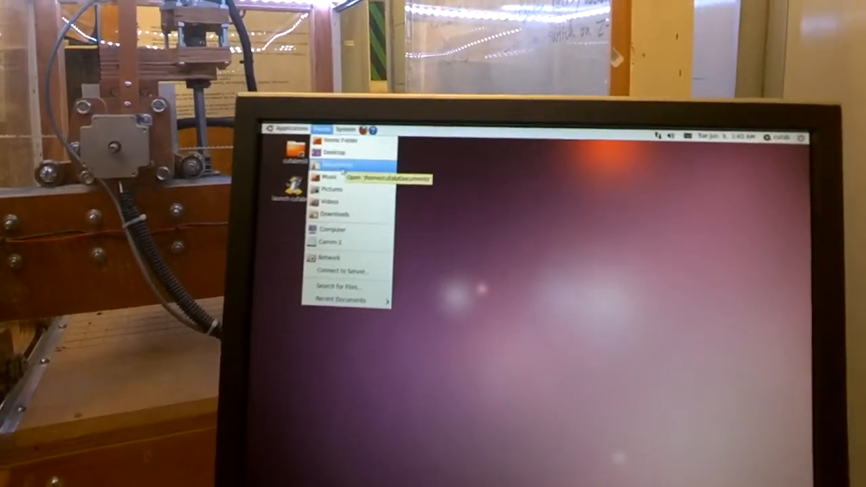
Open Documents in File Browser and start Connect to Server for a Windows share.
{"action": "left_click", "coordinate": [333, 164]}
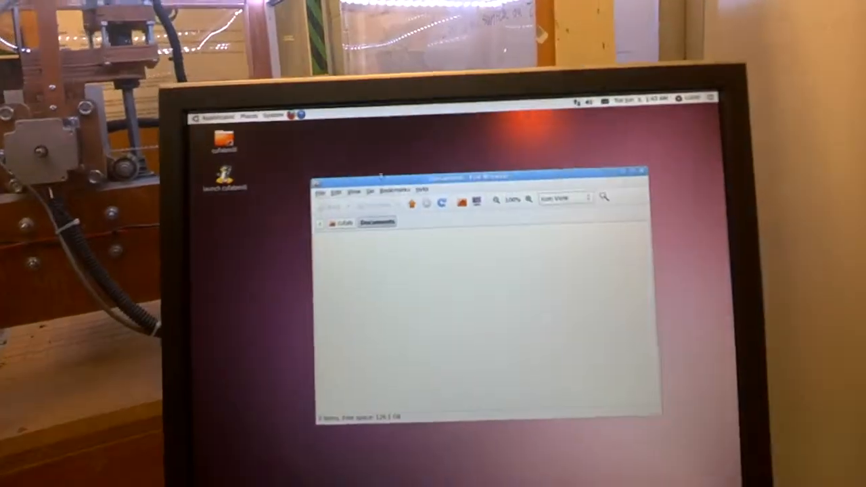
{"action": "left_click", "coordinate": [355, 204]}
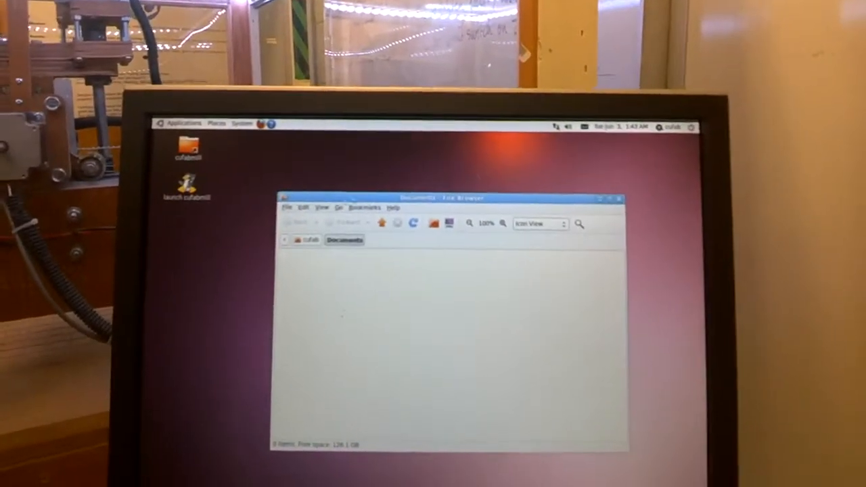
{"action": "left_click", "coordinate": [291, 219]}
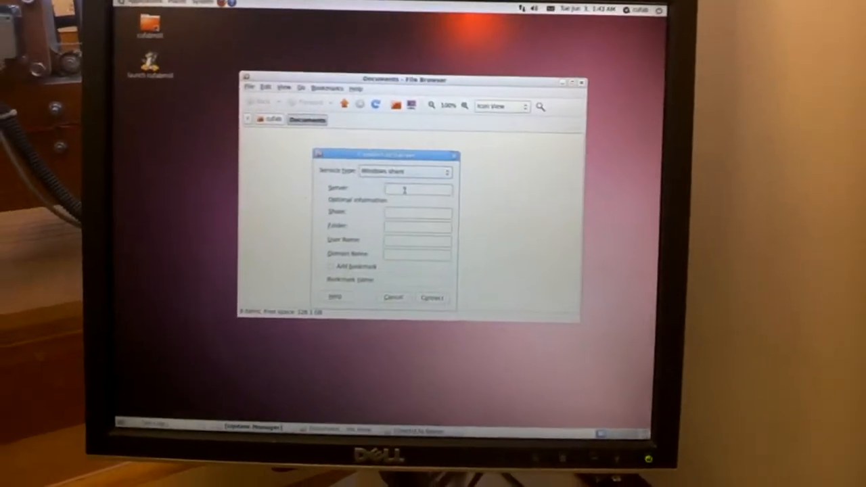
{"action": "type", "text": "EPILOG"}
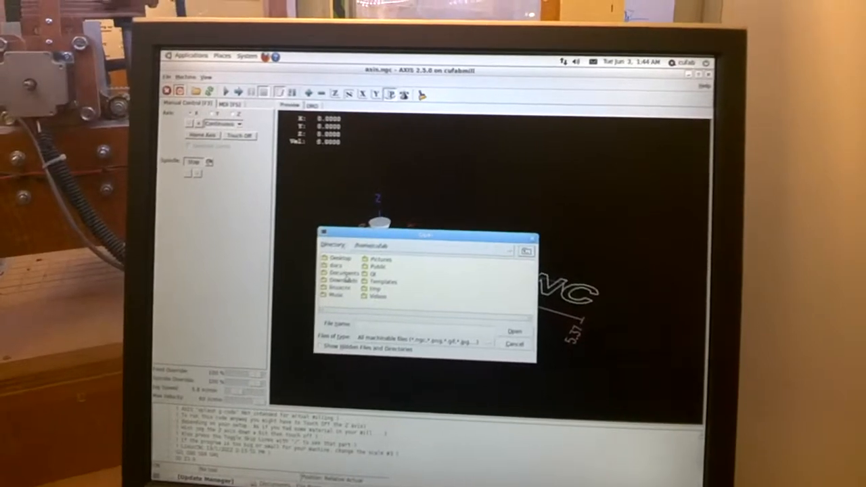
Enter the Desktop folder and set Files of type to All files (*).
{"action": "double_click", "coordinate": [352, 259]}
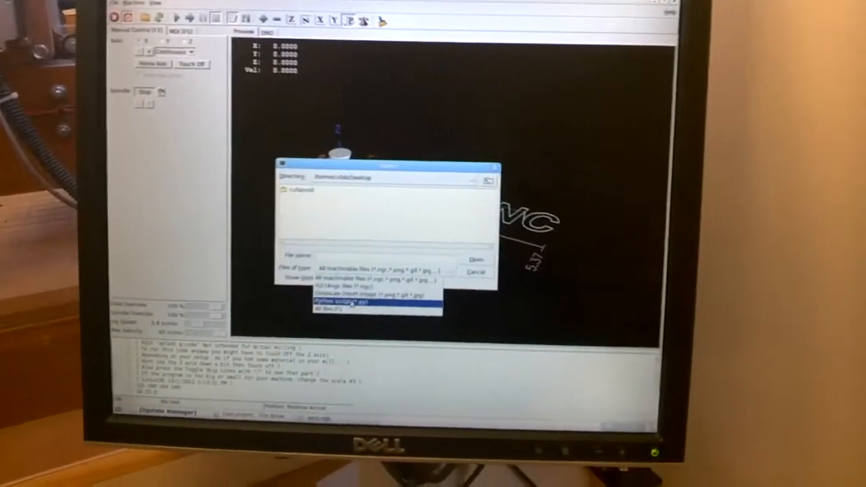
{"action": "left_click", "coordinate": [359, 306]}
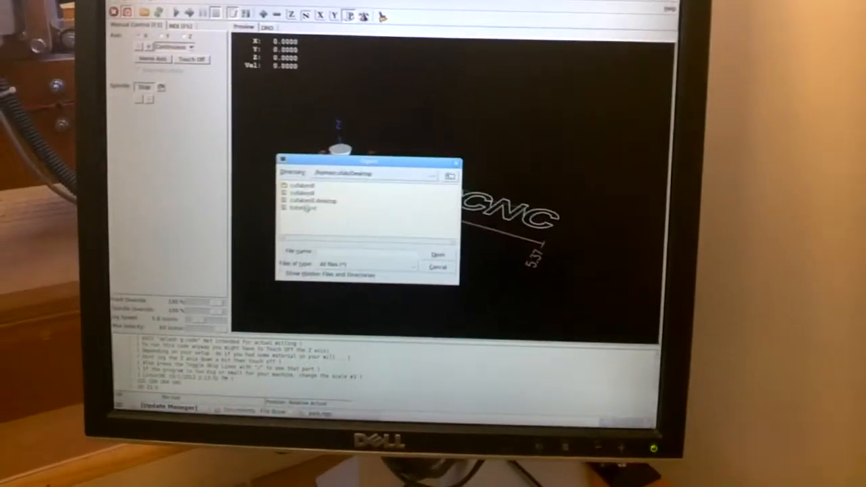